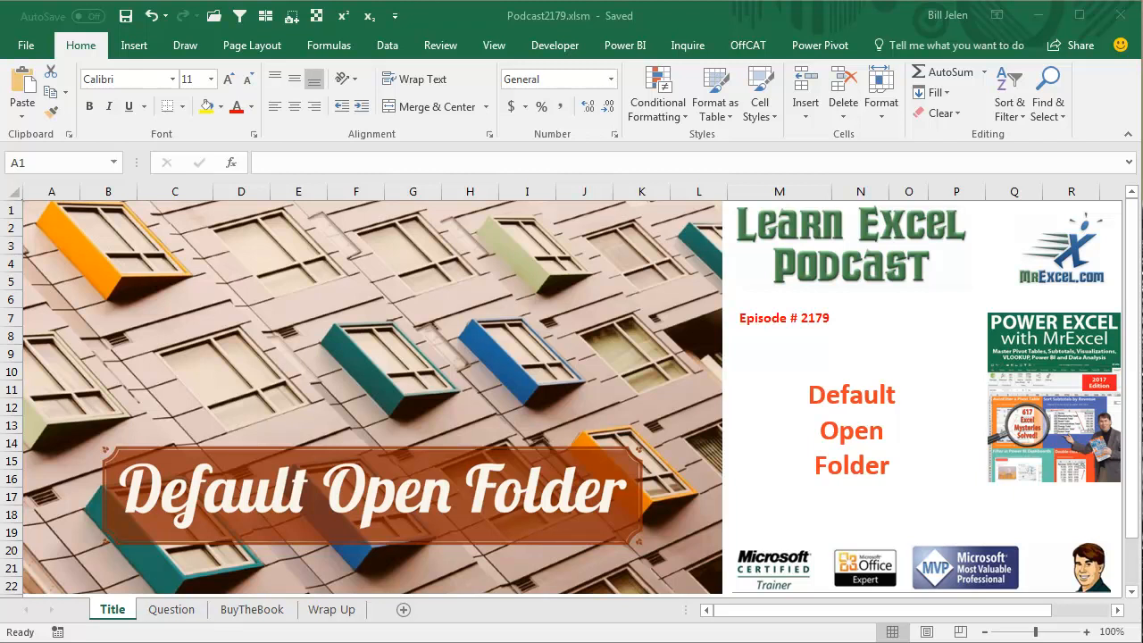
Switch to the Question sheet asking to default File Open to C:\Budgets.
left_click(170, 609)
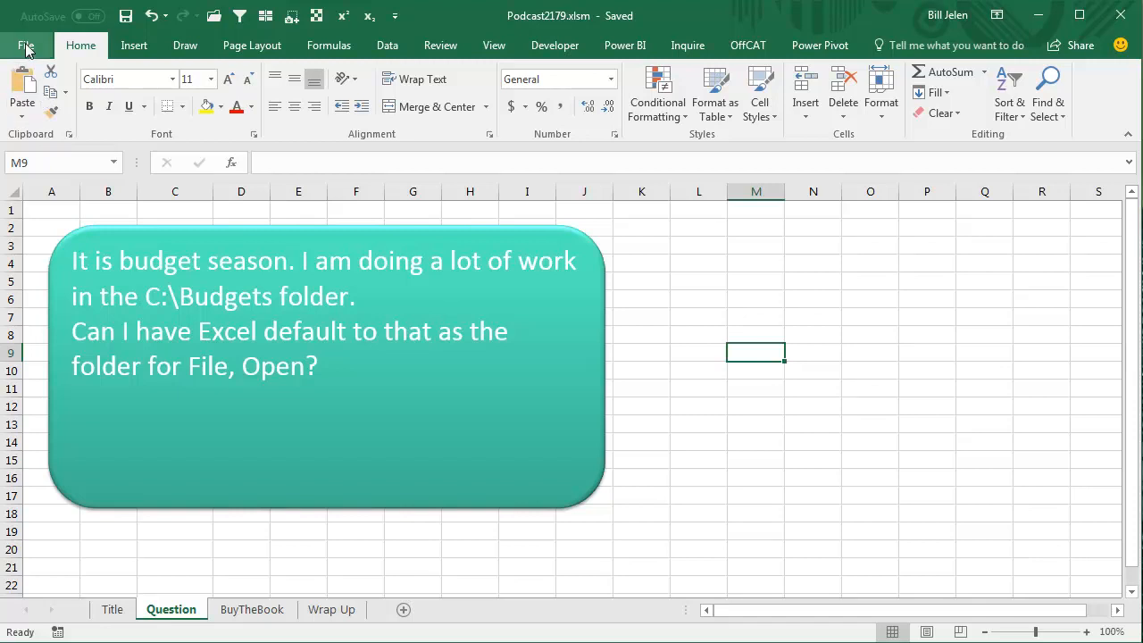
Show Excel Options' Save page, currently listing C:\Users\Bill\Documents as default location.
left_click(25, 45)
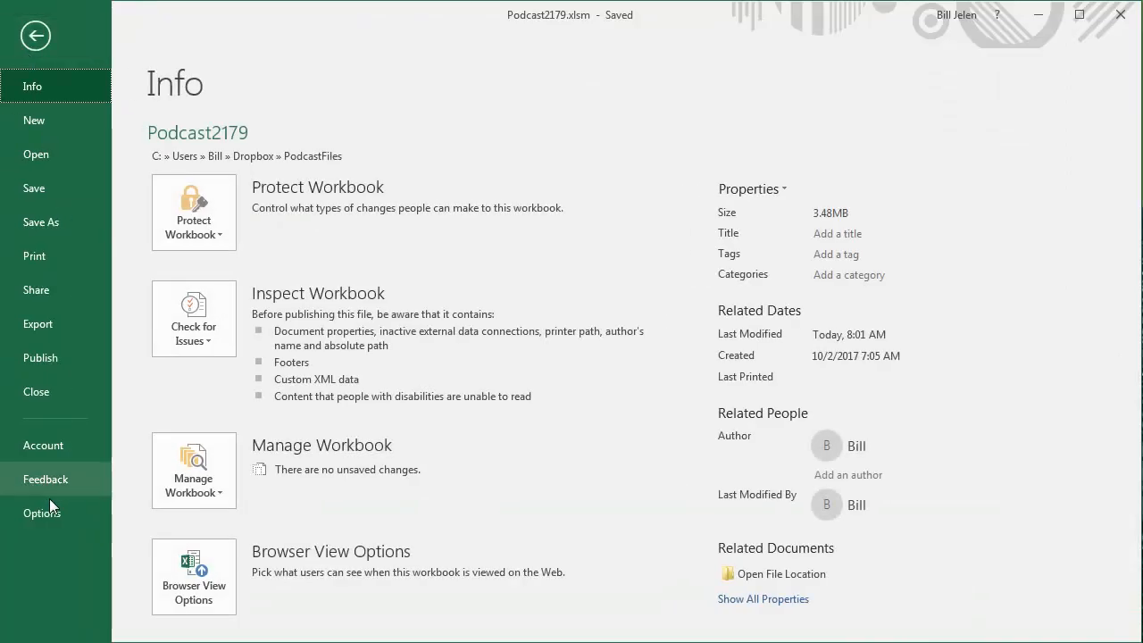
left_click(41, 513)
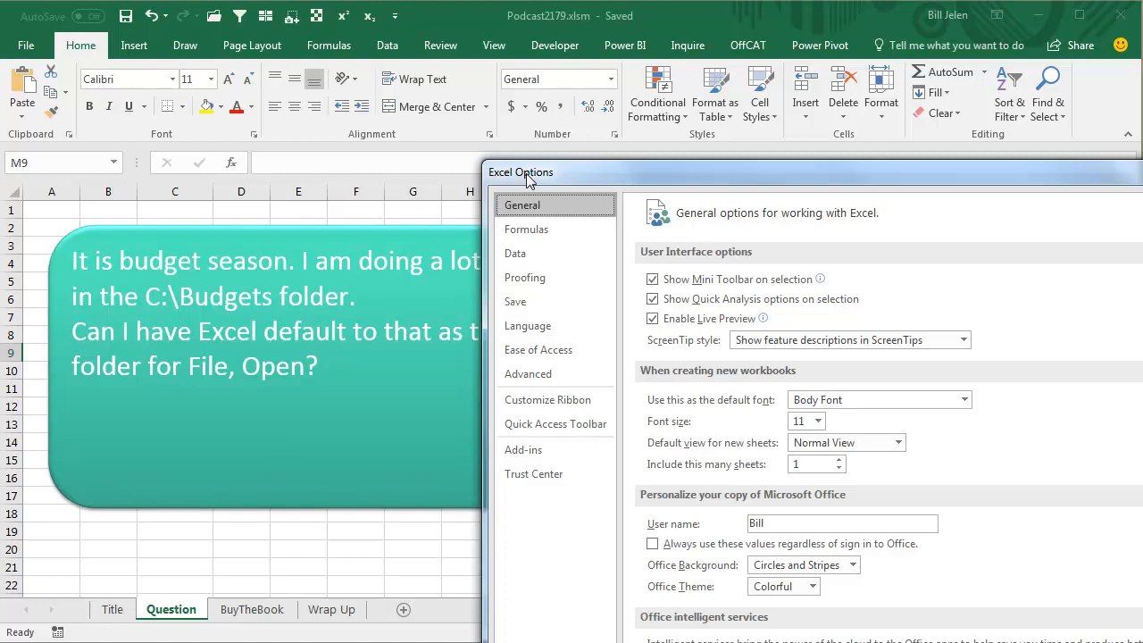
left_click(515, 301)
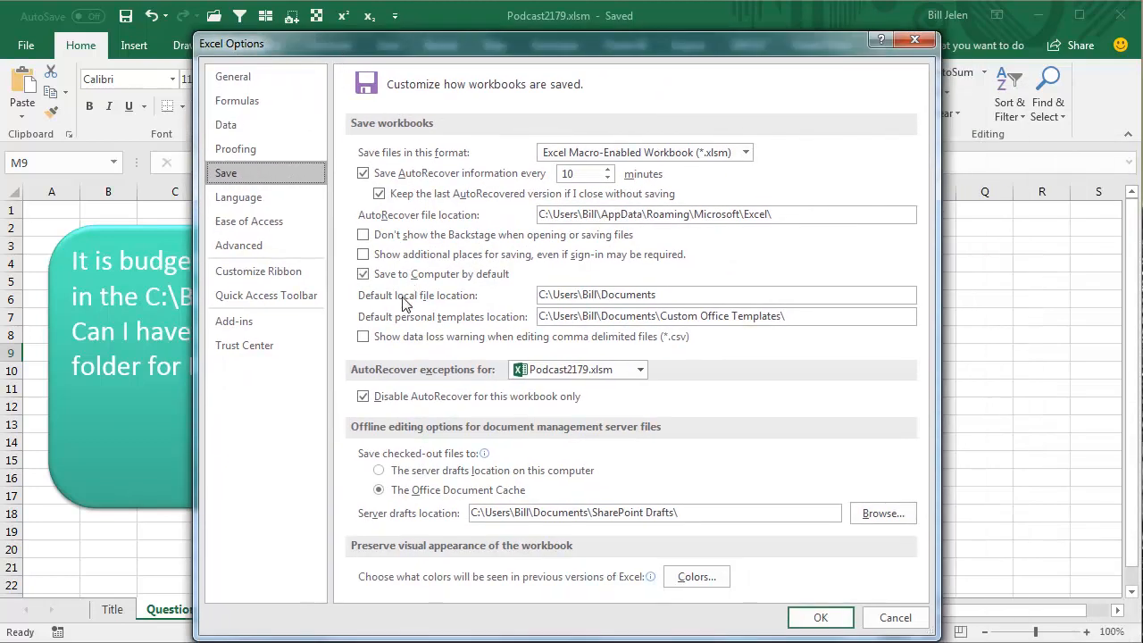
mouse_move(506, 308)
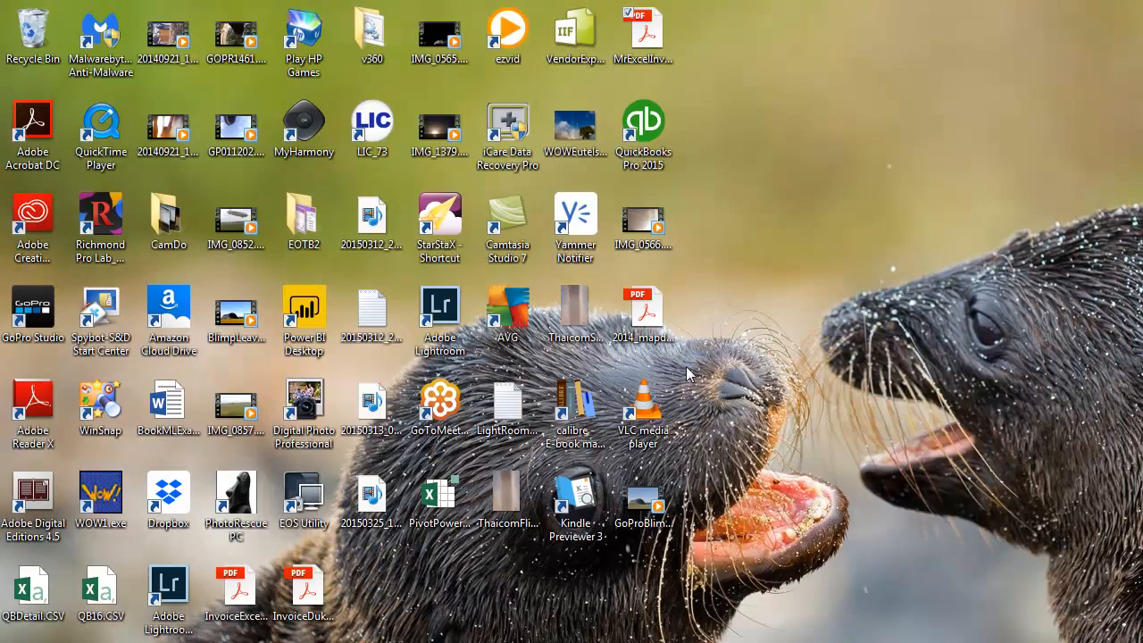
mouse_move(559, 552)
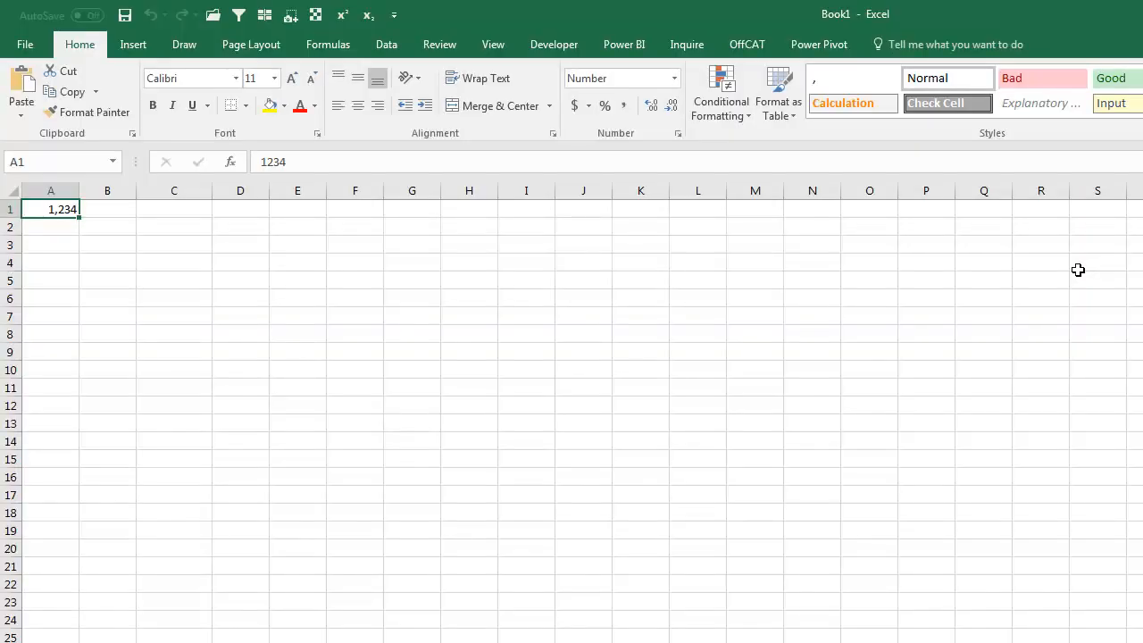
In Book1, go to File > Open and choose Browse.
left_click(25, 44)
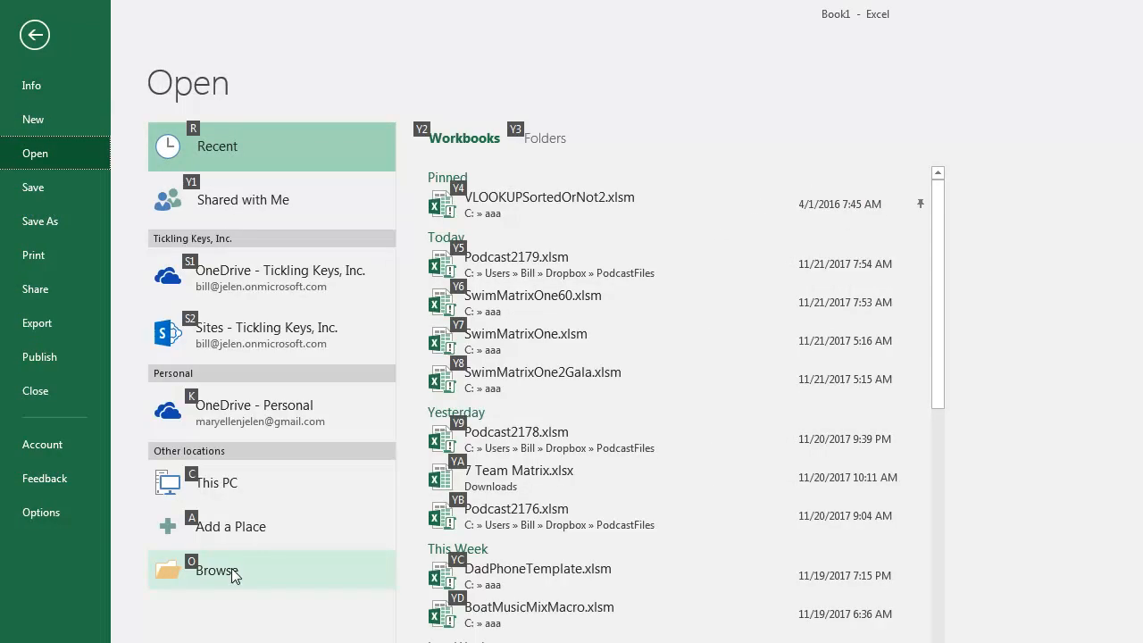
left_click(217, 571)
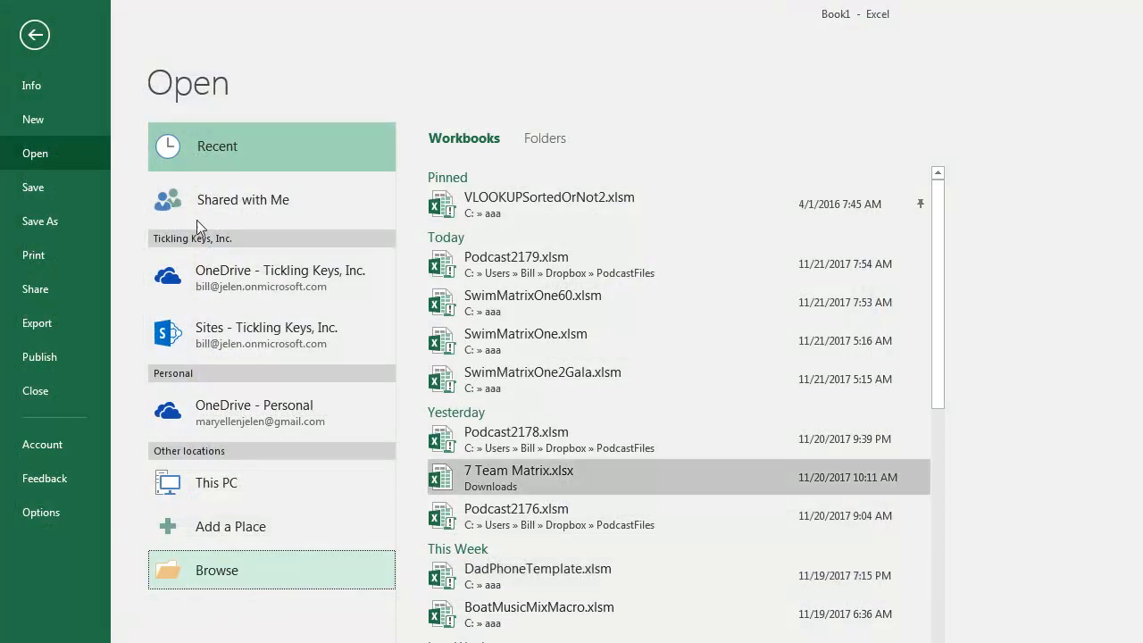
On the Options Save page, set the default local file location to C:\Budgets.
left_click(41, 512)
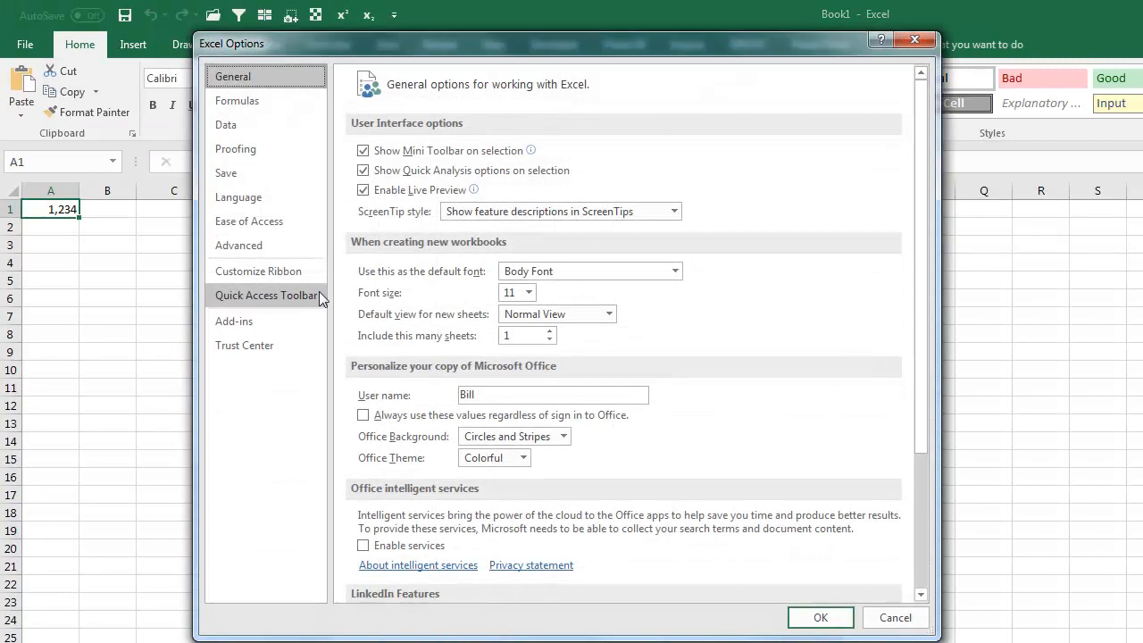
left_click(226, 172)
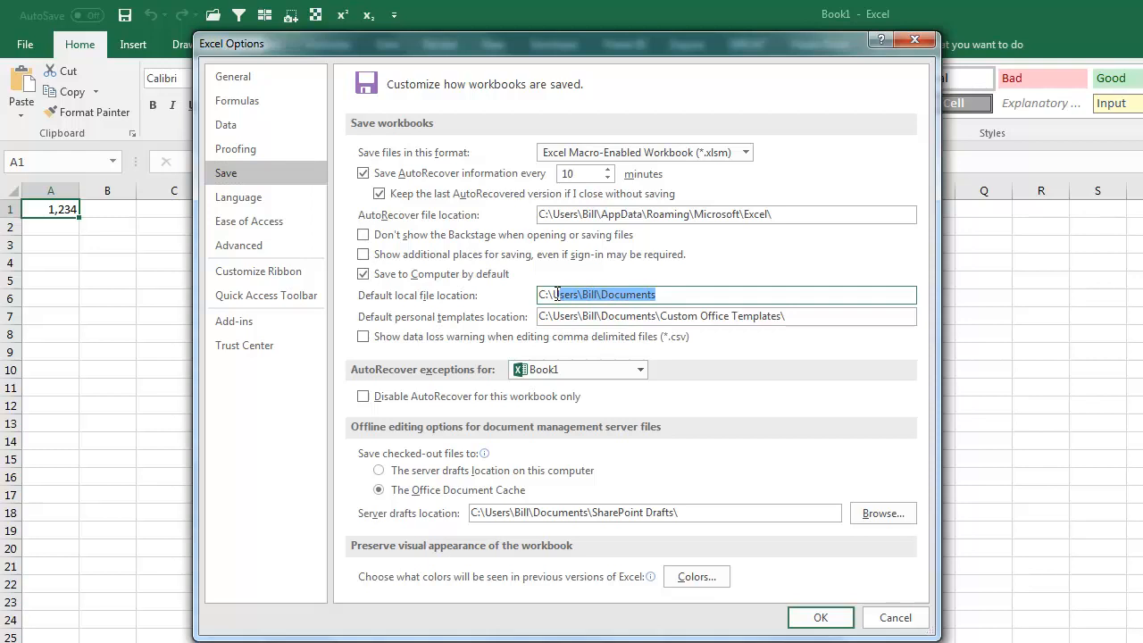
type("C:\\budge")
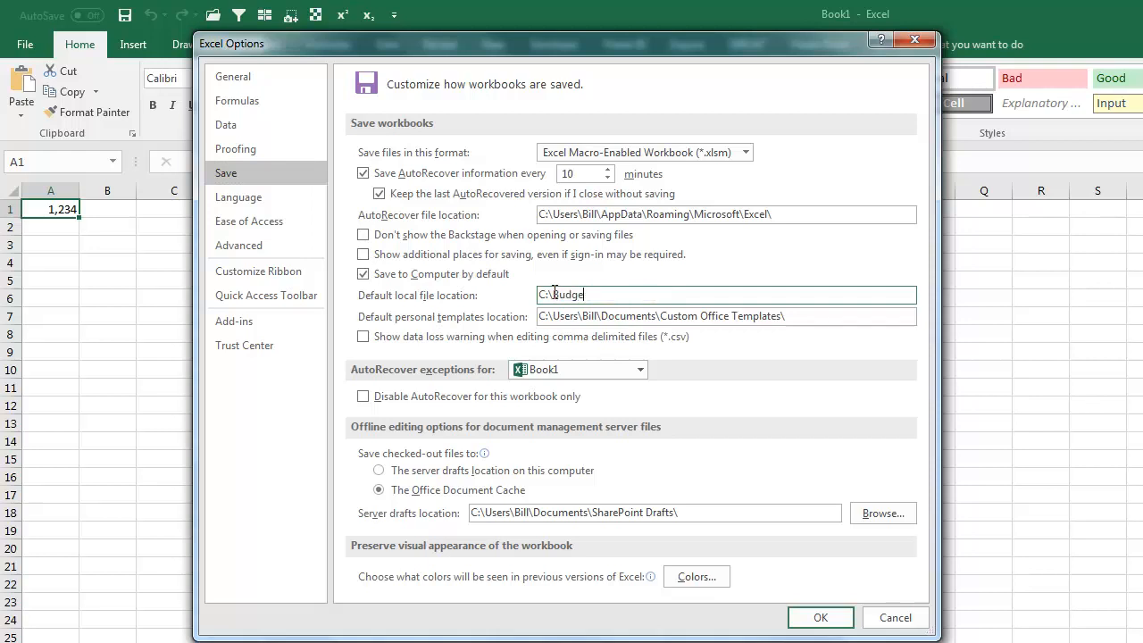
type("ts")
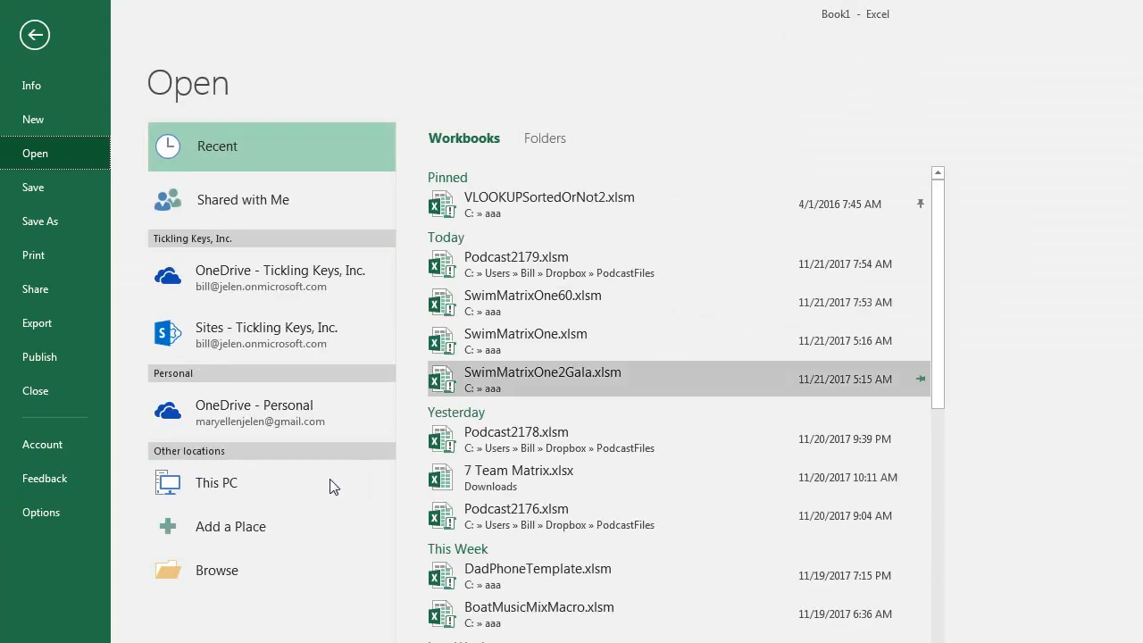
Confirm Browse starts in C:\Budgets, cancel it, and return to Podcast2179.xlsm.
left_click(216, 569)
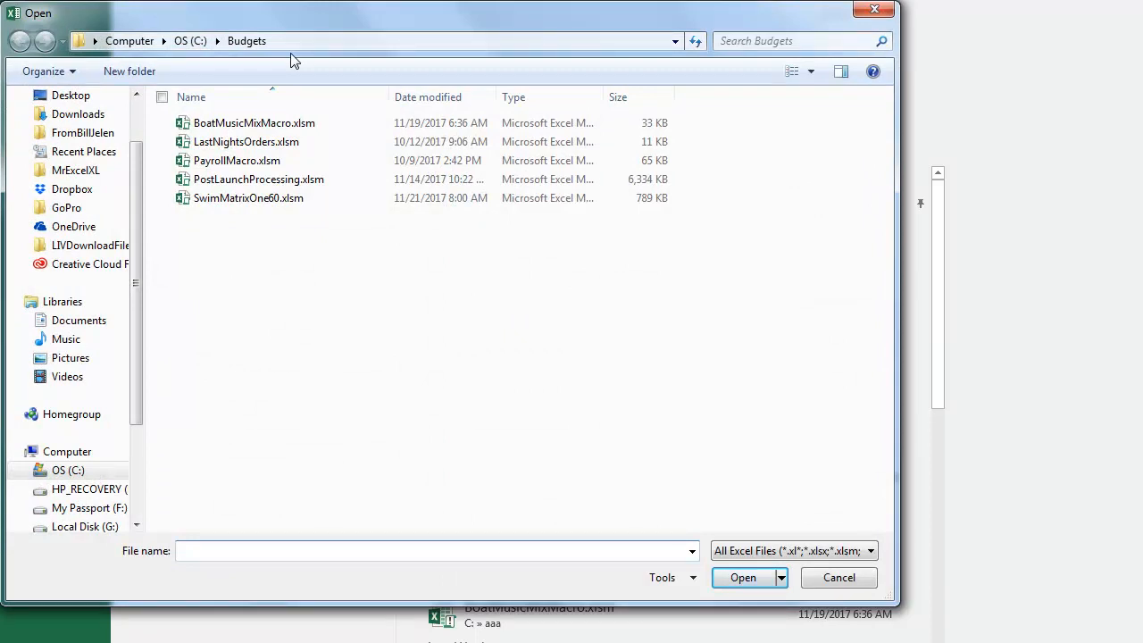
mouse_move(839, 577)
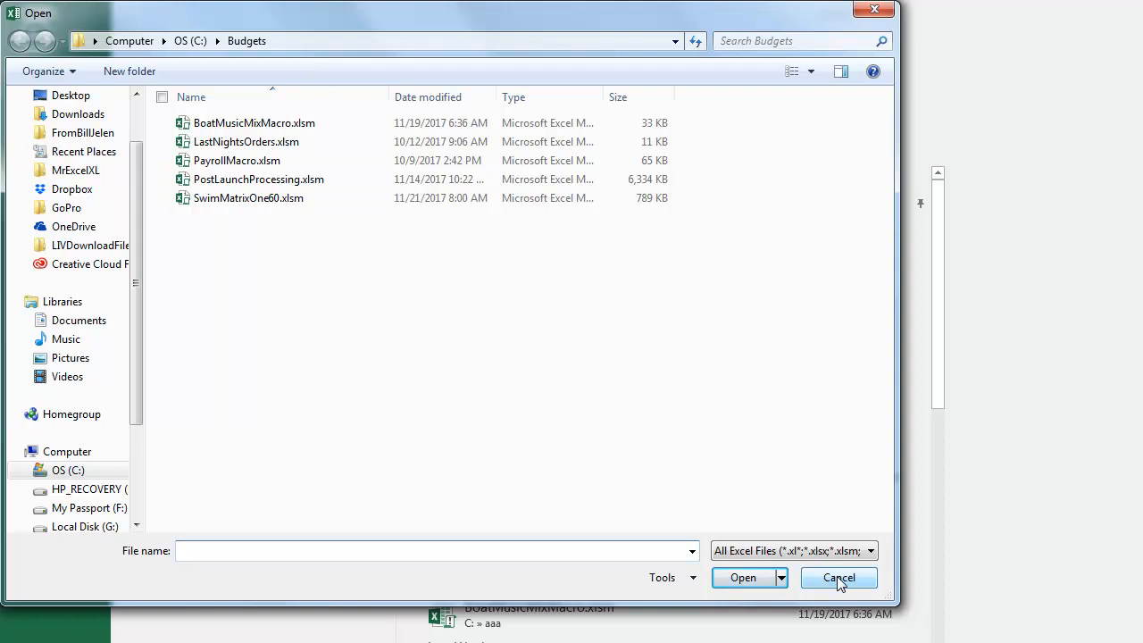
left_click(838, 577)
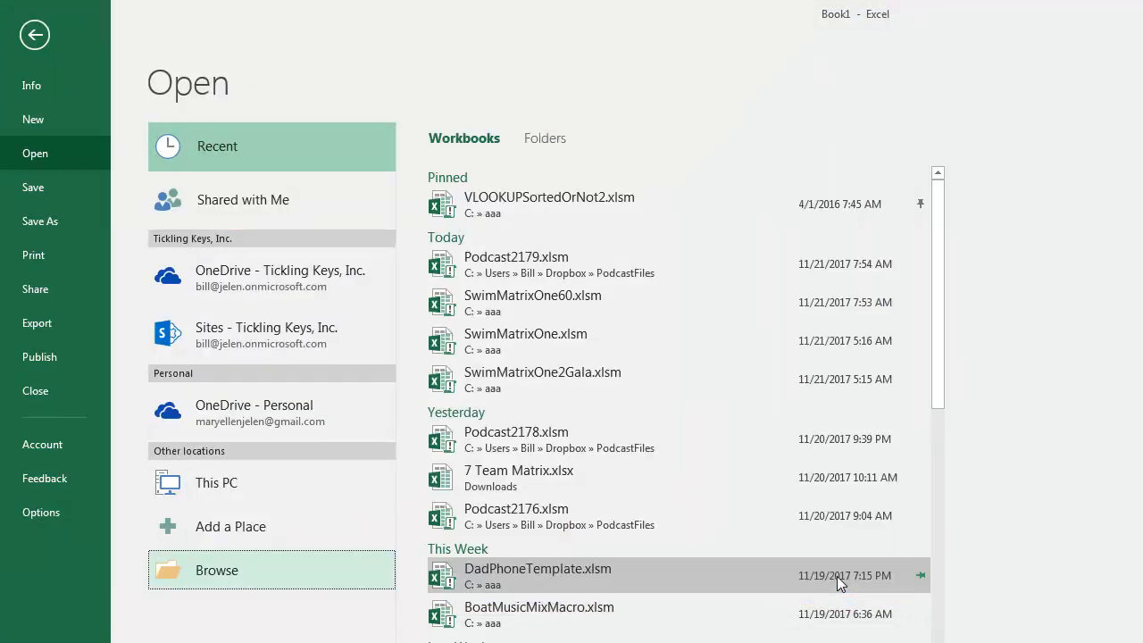
left_click(516, 264)
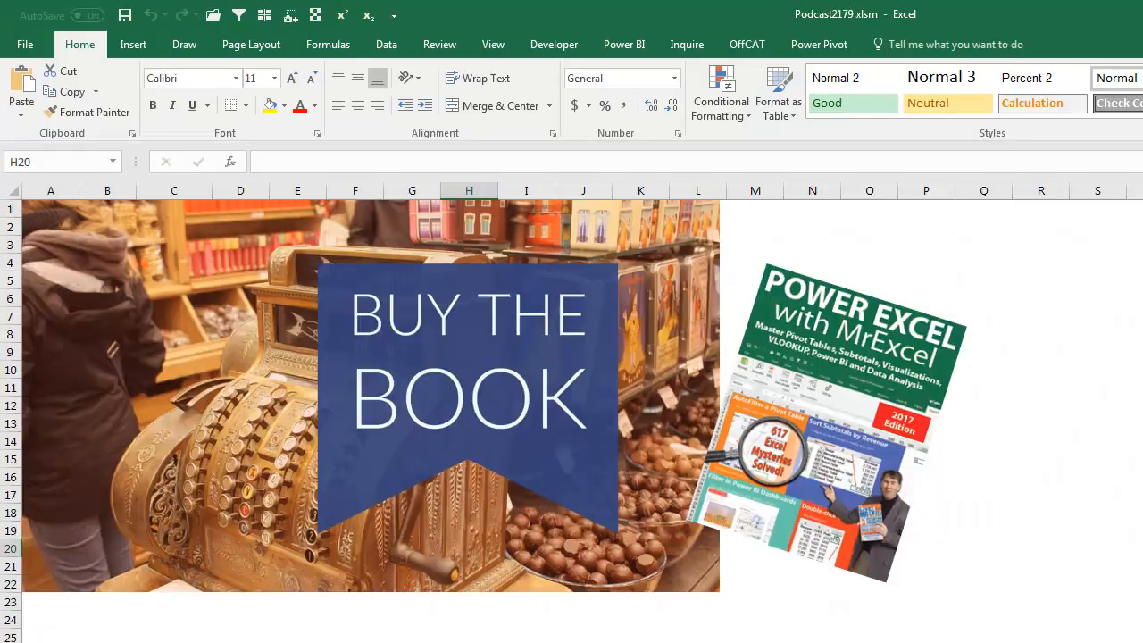